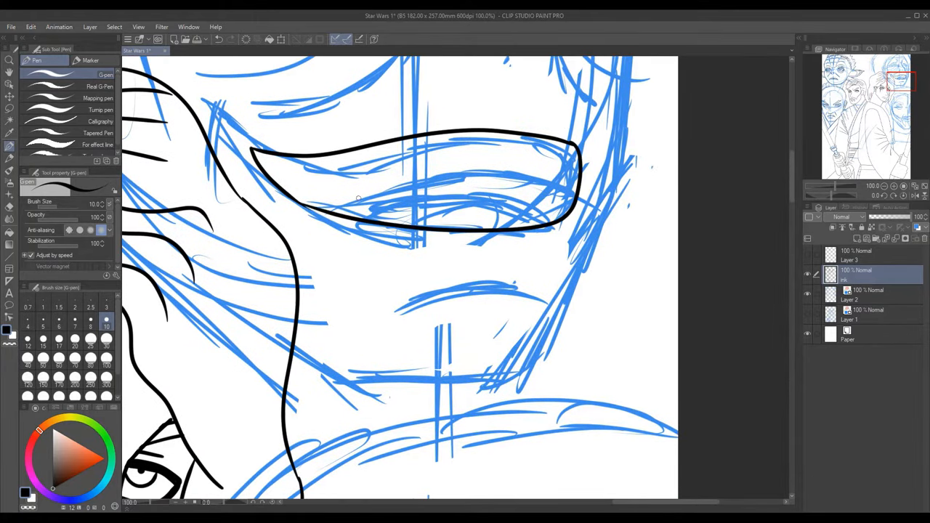
mouse_move(579, 177)
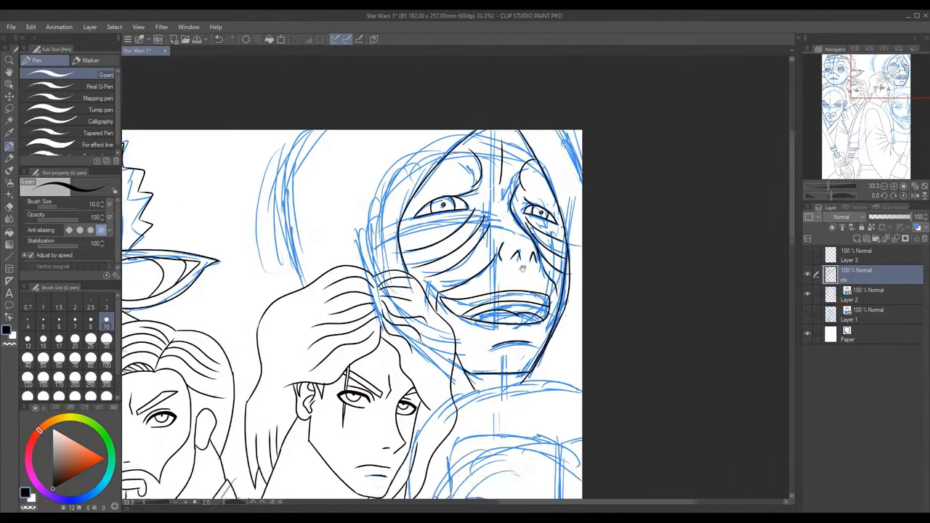
Step: Ink black G-pen lines over the sketched face near the central lightsaber figure
scroll(down, 3)
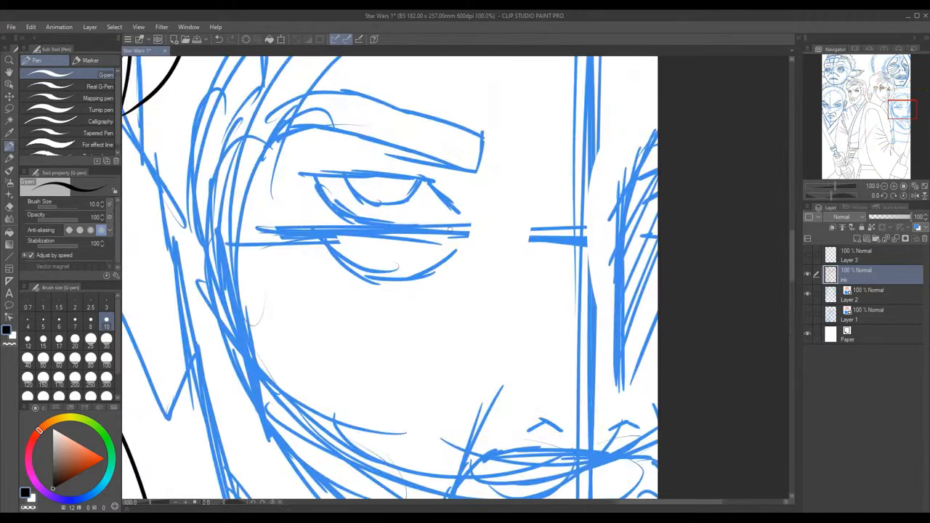
drag(306, 174, 450, 233)
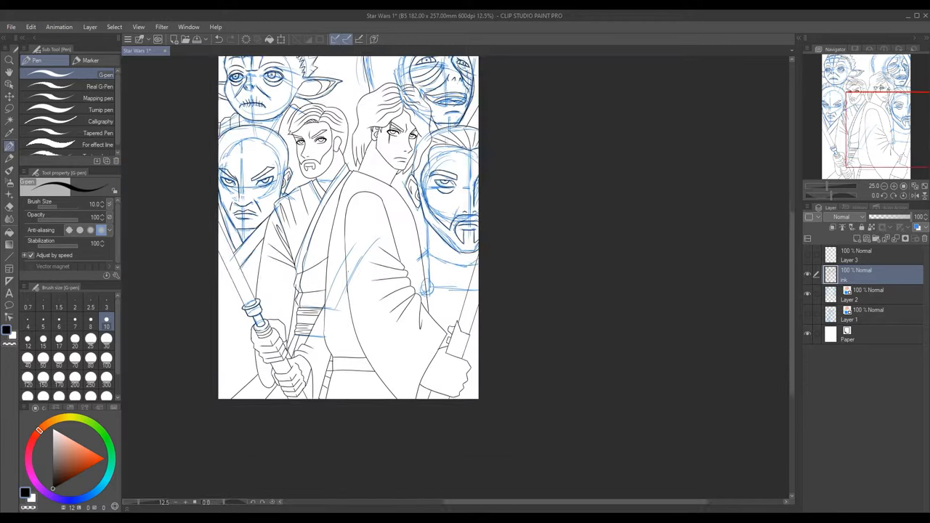
Step: Ink the ring details on the lightsaber hilt after zooming in
scroll(up, 3)
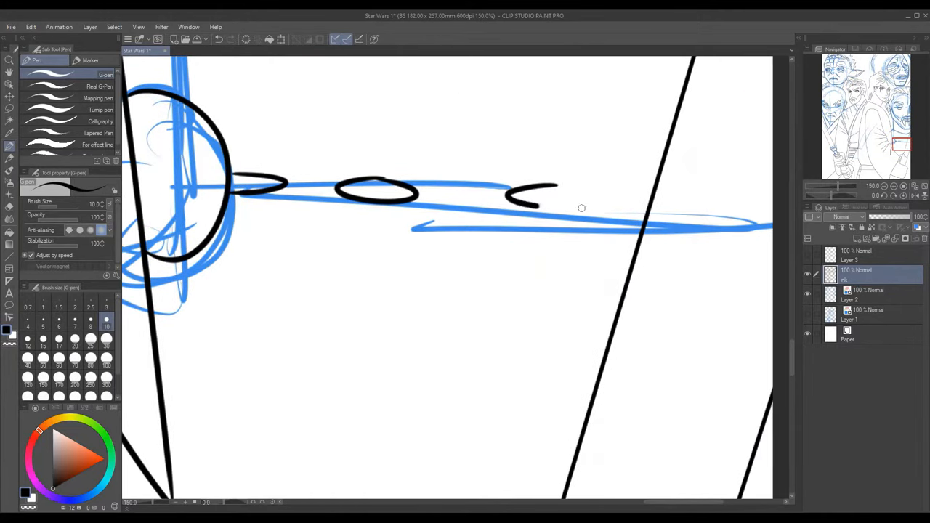
drag(480, 192, 540, 191)
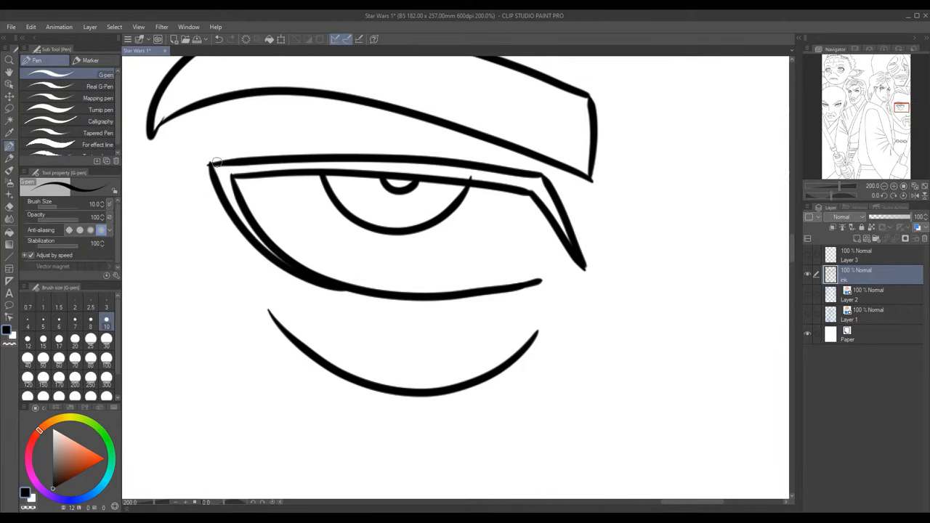
Step: Switch to freehand Lasso selection to mark the robe areas for black fill
click(414, 169)
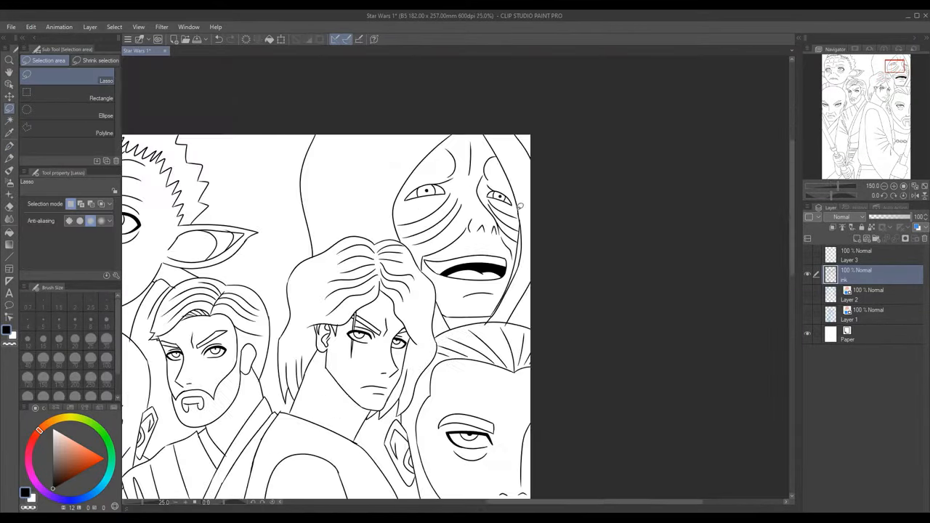
scroll(down, 3)
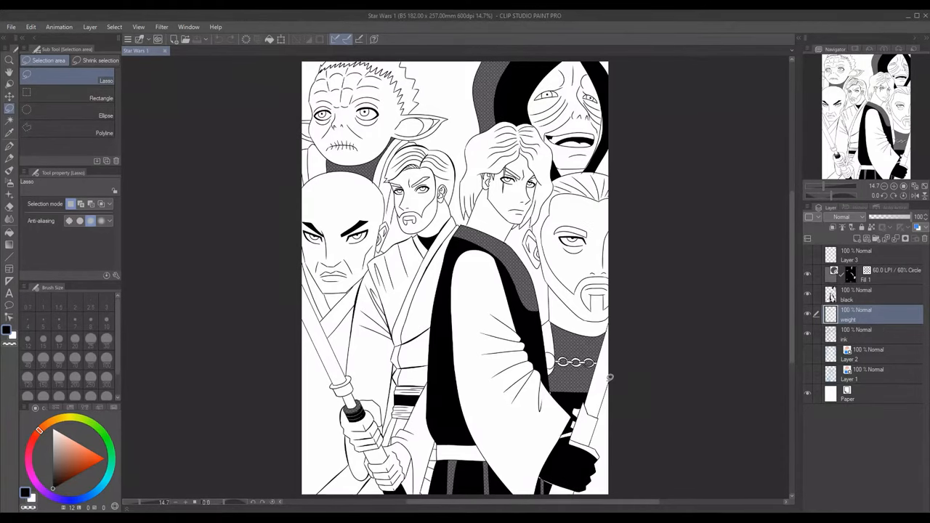
Step: Auto-select the hood and robe areas and apply circle-dot screentone on a new tone layer
click(872, 275)
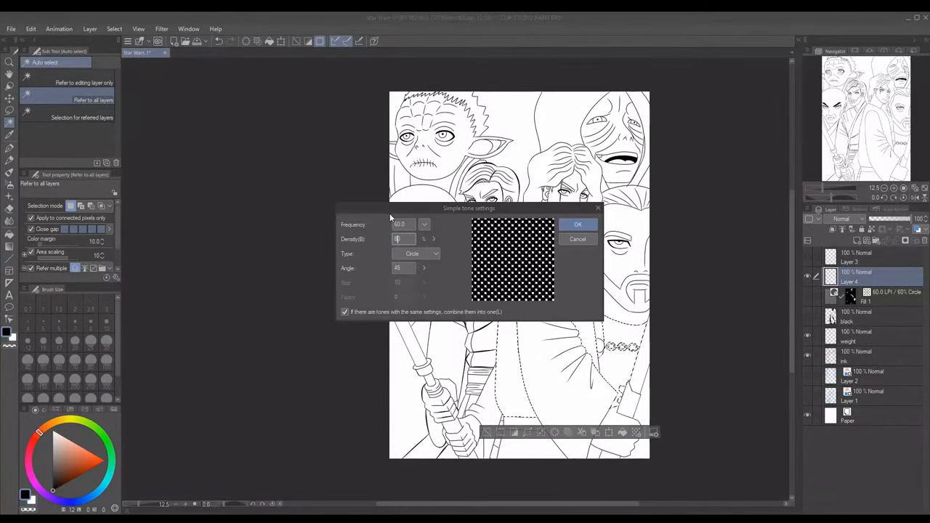
click(578, 224)
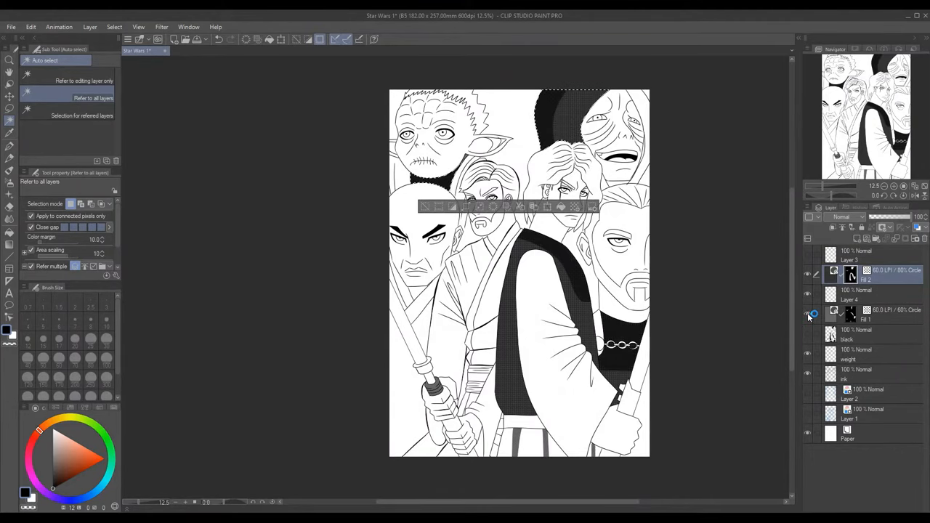
click(806, 312)
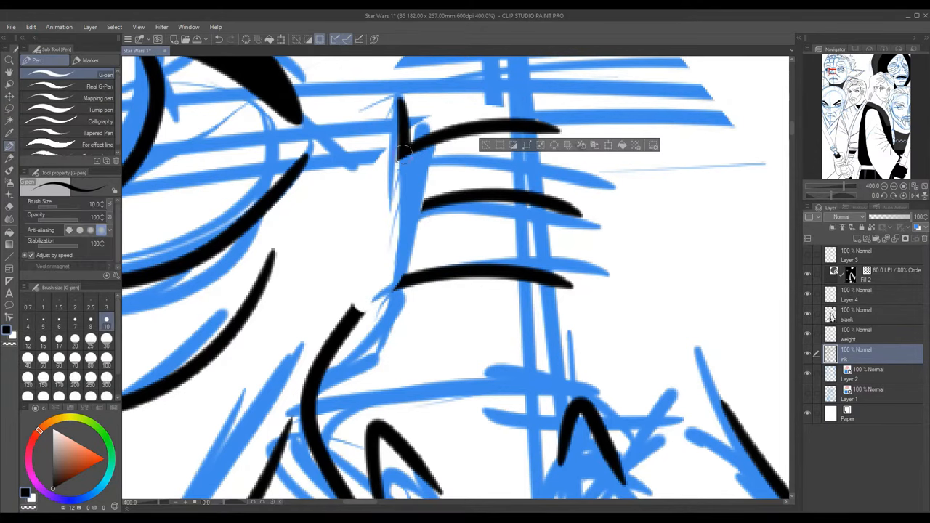
Step: Ink strokes over the robe folds and confirm the repositioned mouth lines
drag(404, 148, 363, 305)
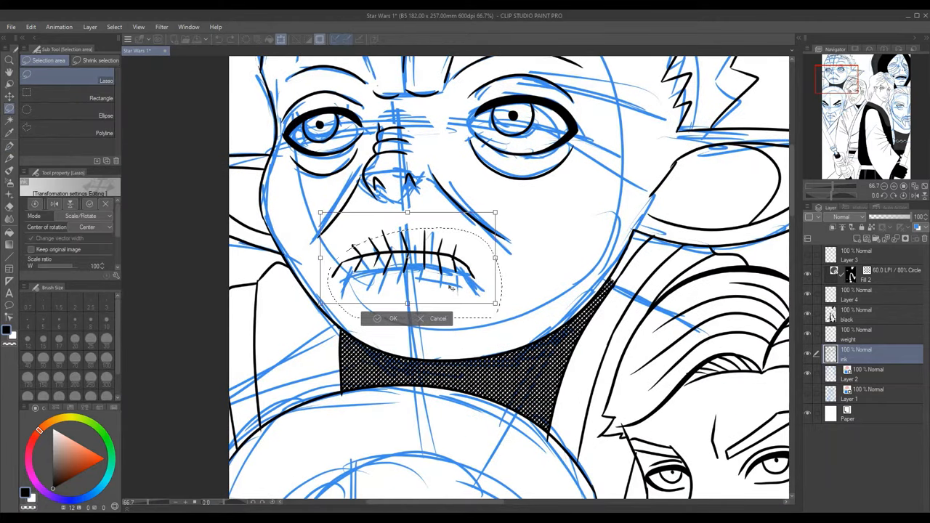
click(392, 319)
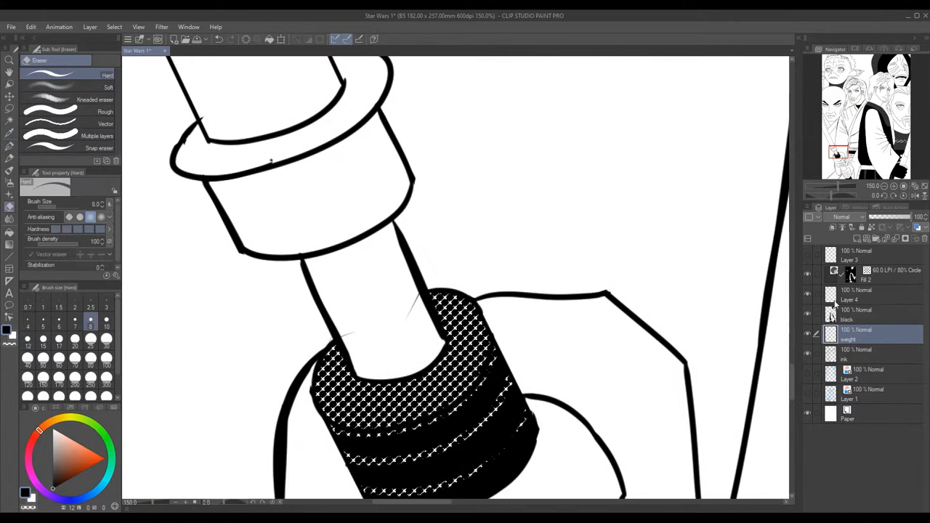
Step: Erase stray marks around the lightsaber hilt
click(857, 356)
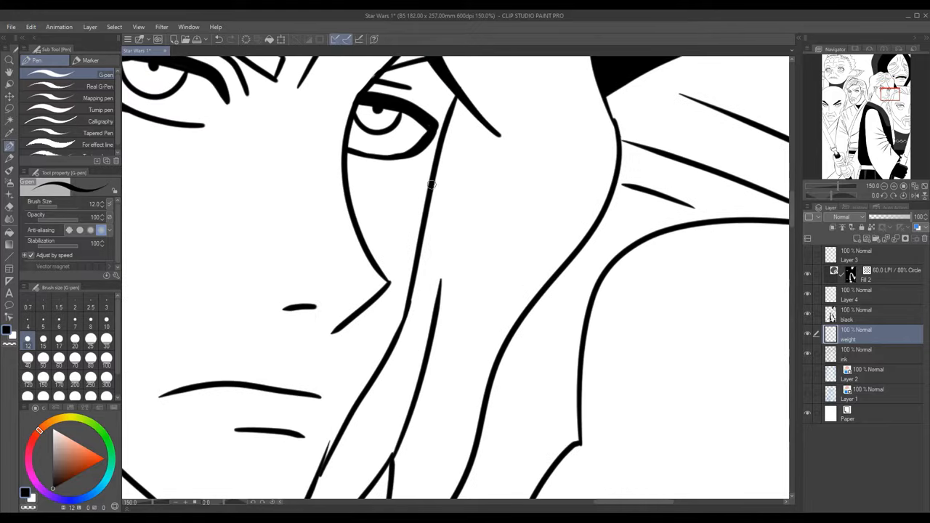
Step: Pan down toward the long-haired man's nose stroke to select it
scroll(down, 3)
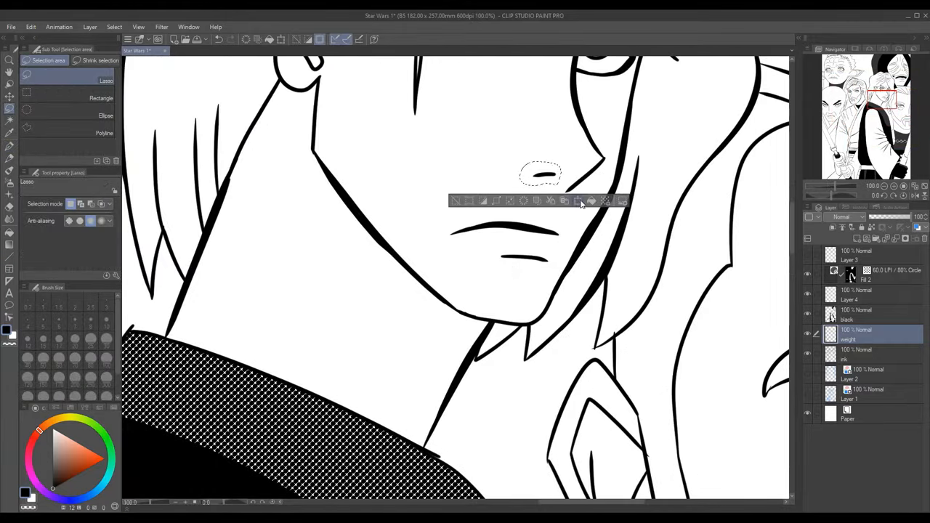
Step: Transform the selected nose stroke and adjust its placement on the face
click(579, 201)
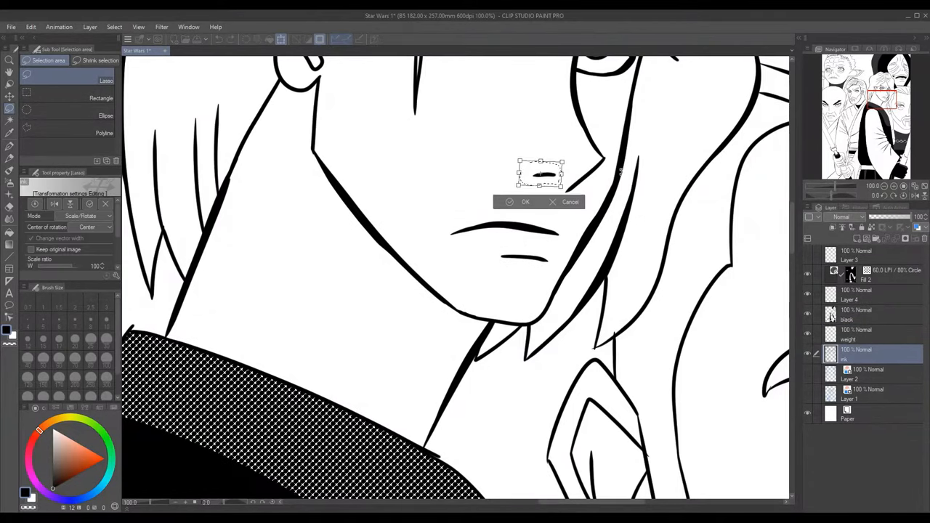
click(525, 202)
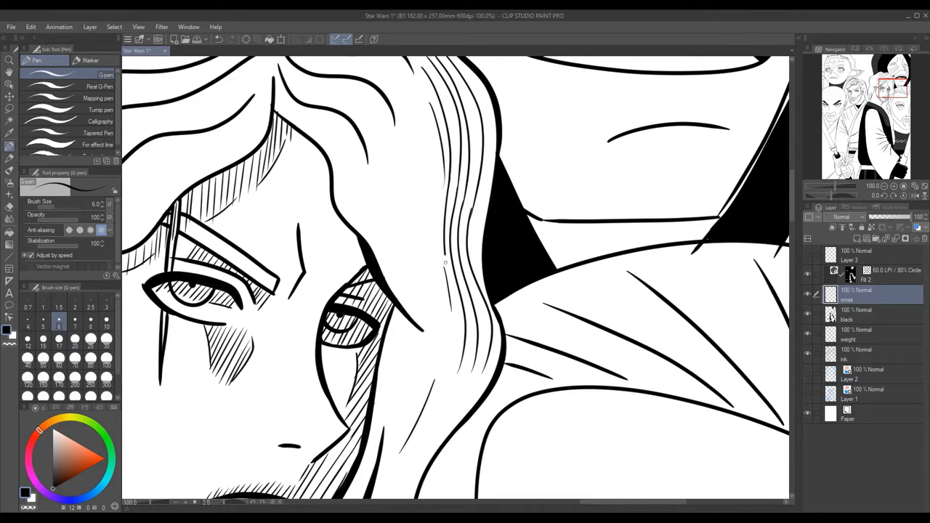
Step: Pan up along the jaw, neck and hand while hatching on the shade layer
scroll(up, 3)
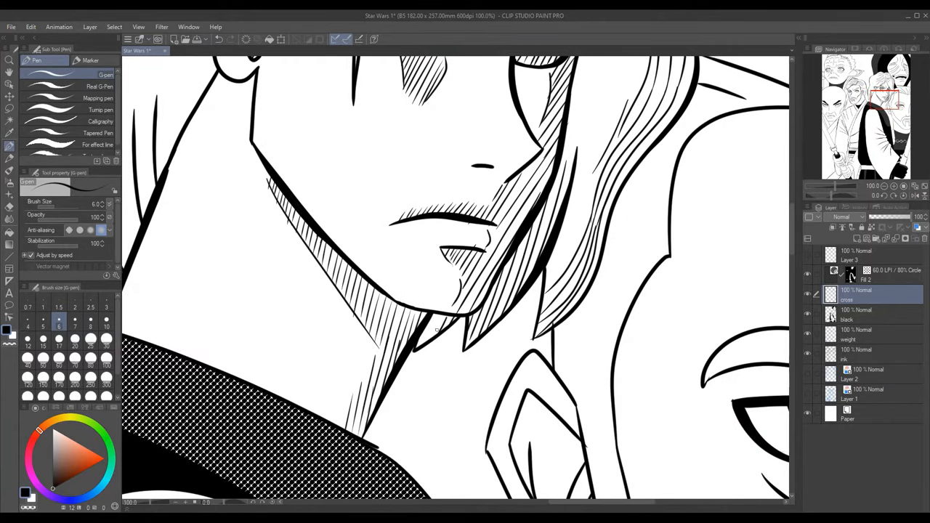
scroll(up, 3)
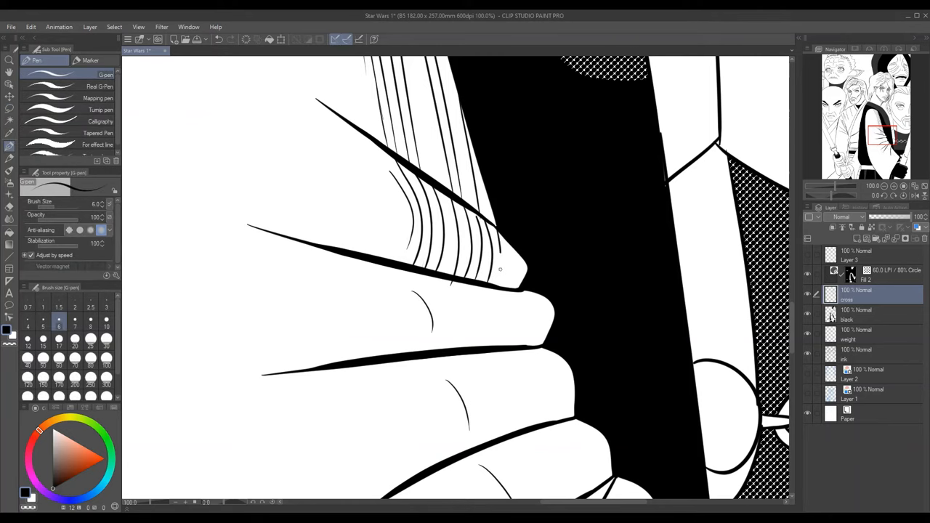
Step: Hatch fine G-pen strokes across the fingers gripping the hilt, panning between hands
scroll(down, 3)
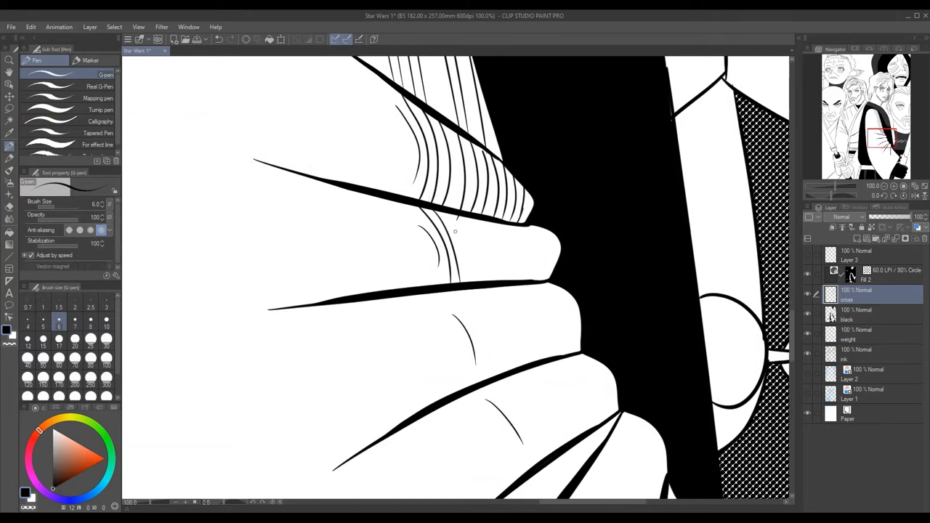
drag(451, 233, 552, 276)
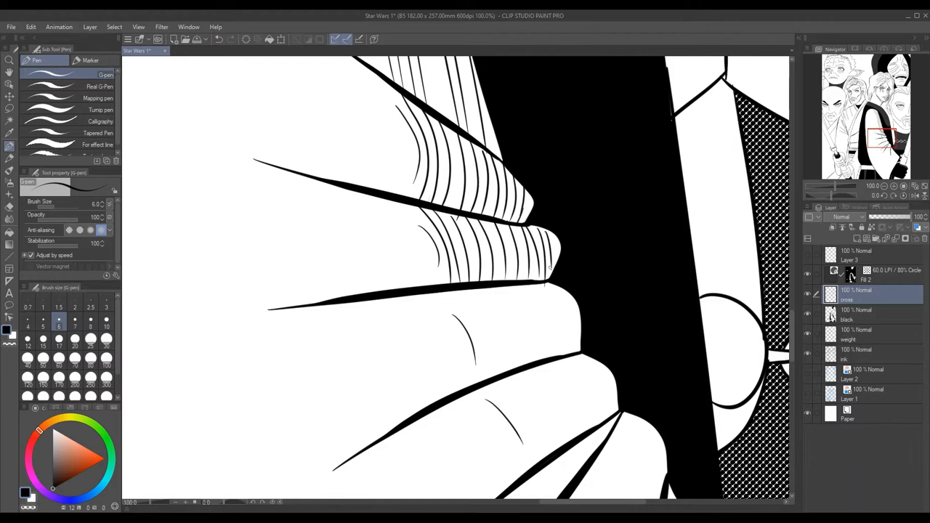
scroll(down, 3)
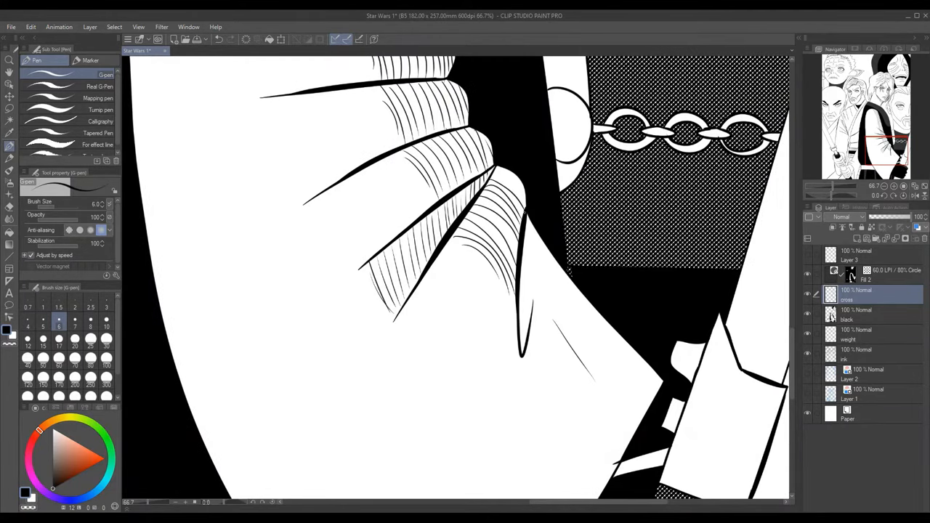
scroll(down, 3)
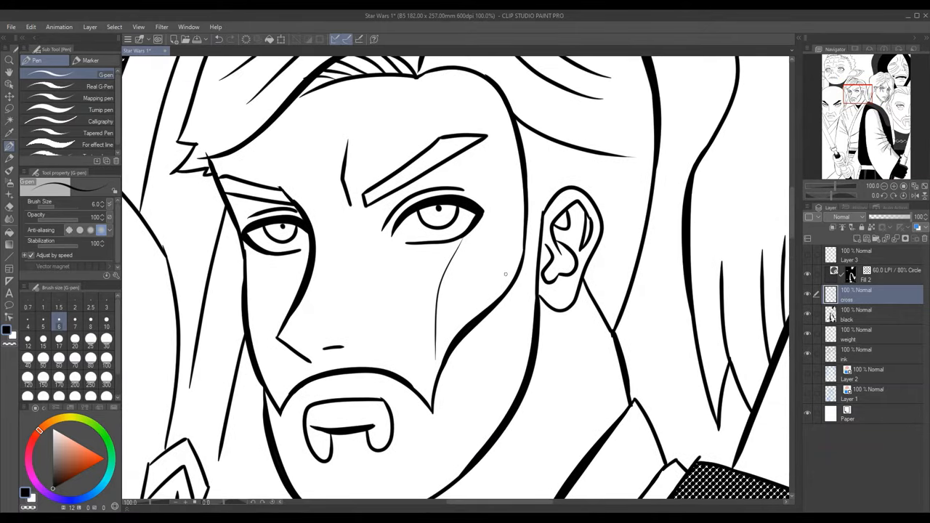
Step: Hatch fine vertical G-pen strokes shading the cheek and temple beside the bearded Jedi's eye
scroll(down, 3)
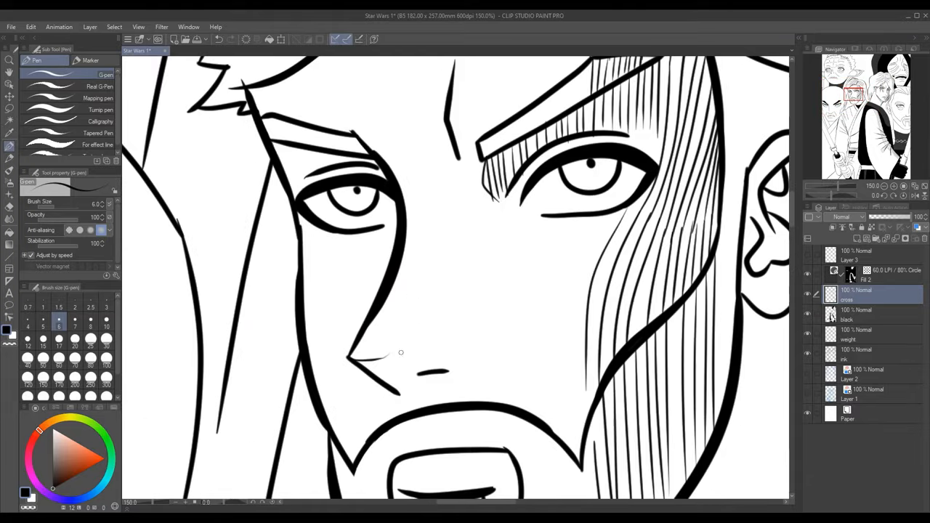
Step: Hatch short strokes below the eye and down along the beard and jaw toward the neck
scroll(down, 3)
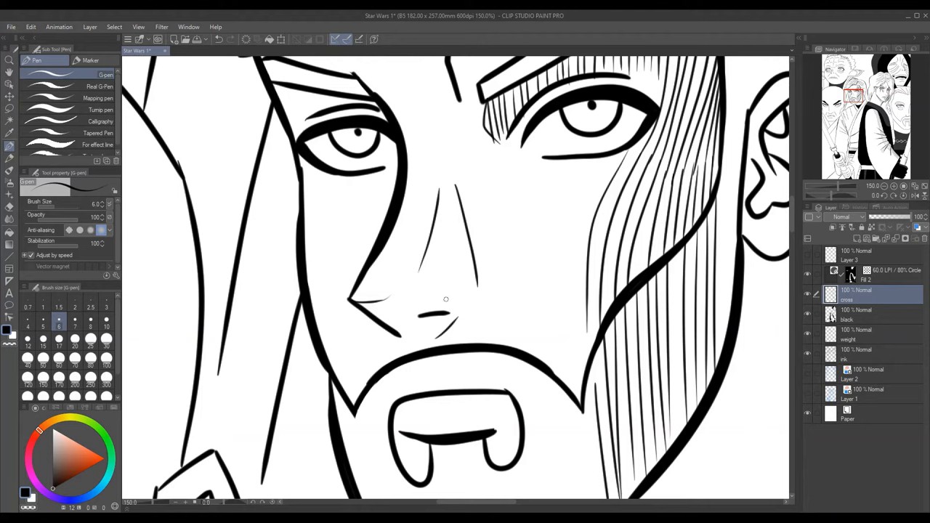
drag(378, 301, 418, 342)
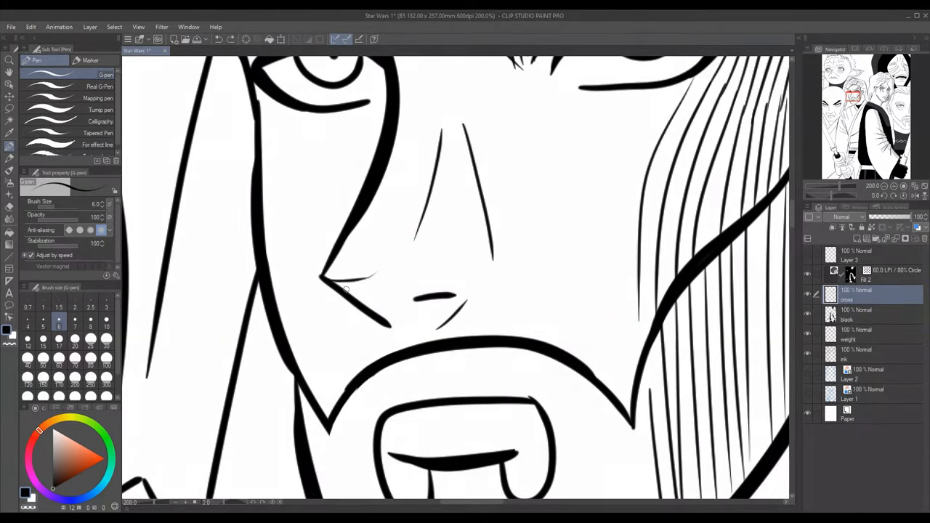
drag(458, 130, 356, 327)
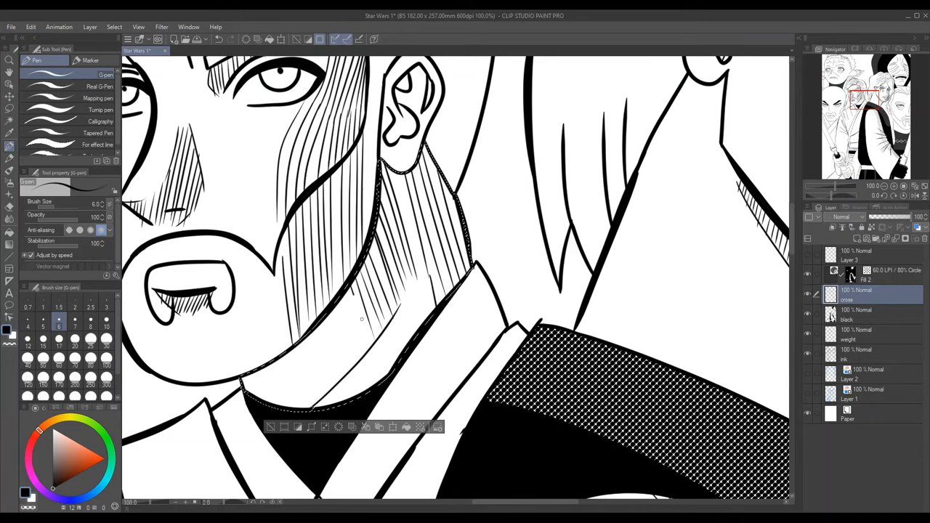
Step: Hatch the forehead and temples, then view the whole group illustration zoomed out
scroll(down, 3)
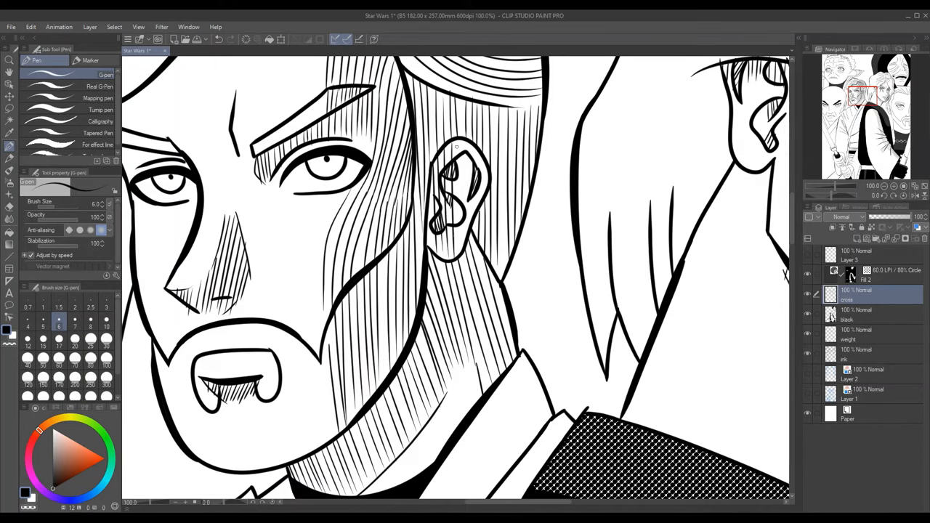
drag(457, 153, 450, 240)
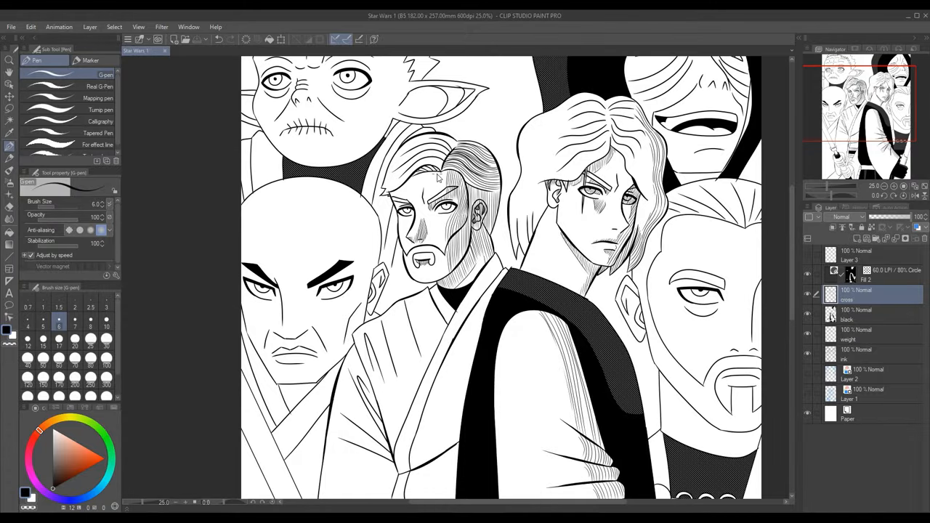
scroll(up, 3)
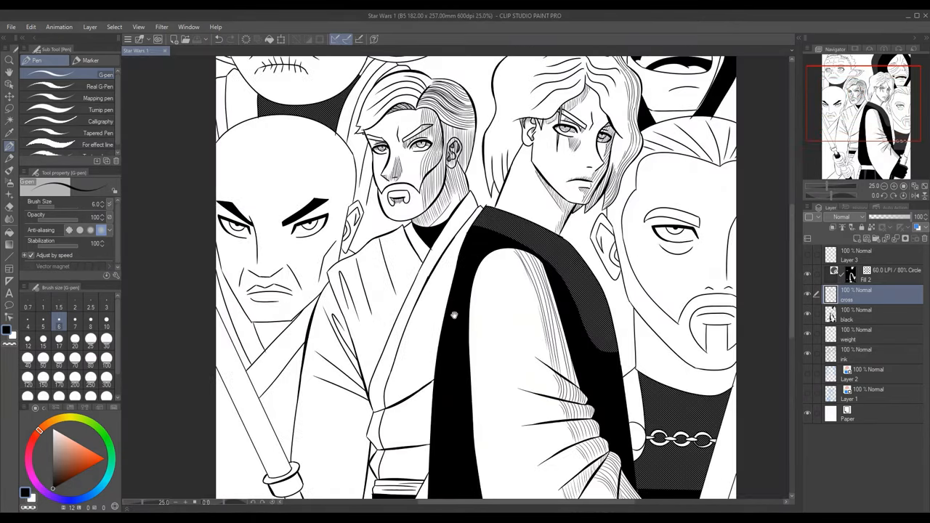
scroll(down, 3)
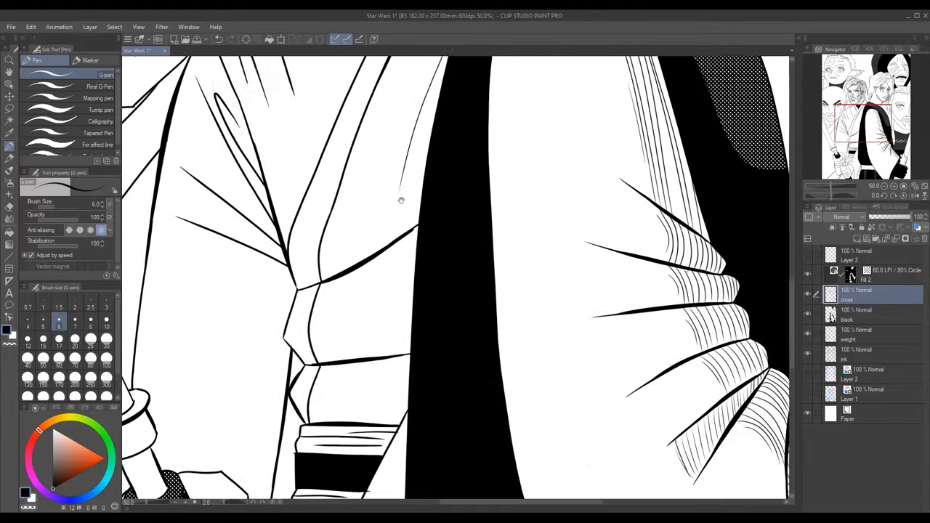
scroll(down, 3)
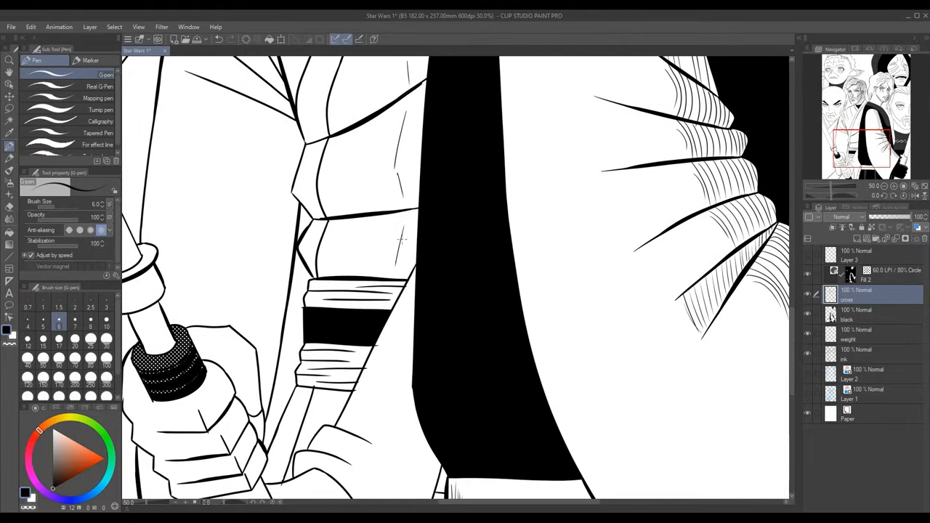